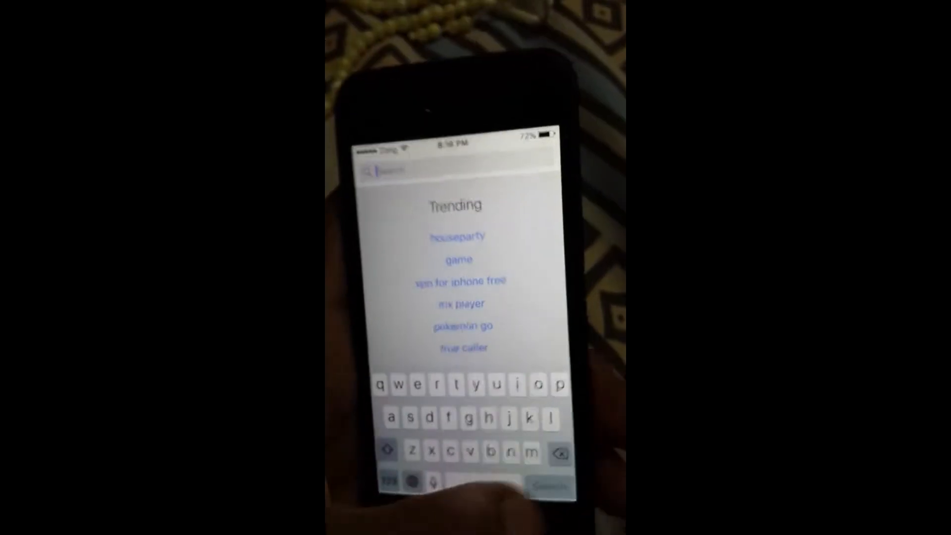
Start typing the app name, beginning with 'm', in the App Store search field.
text(m)
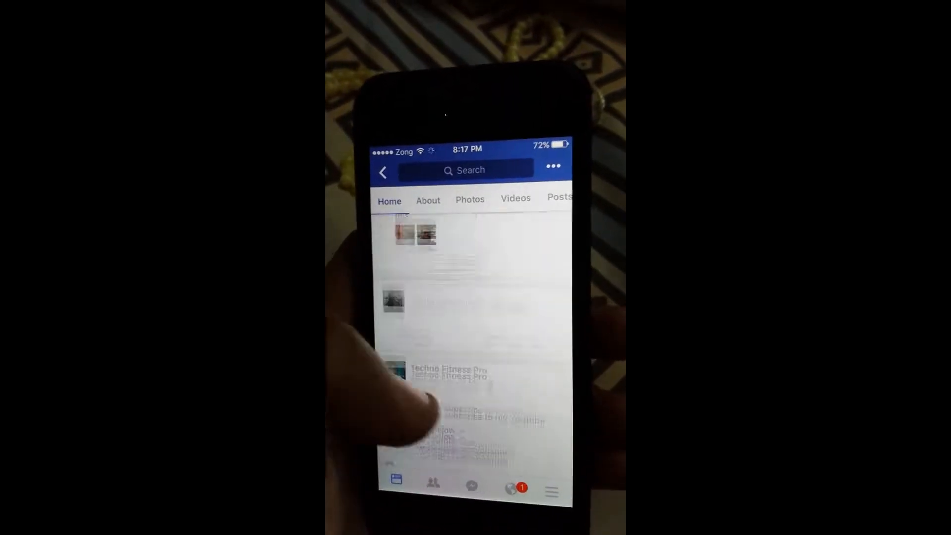
Scroll the Techno Fitness Pro posts and select the video post to download.
scroll(up, 3)
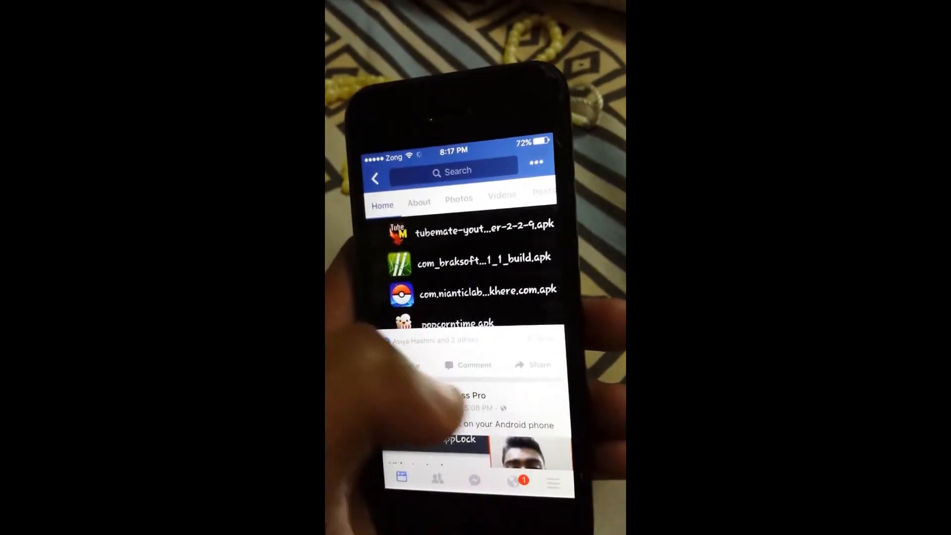
click(535, 370)
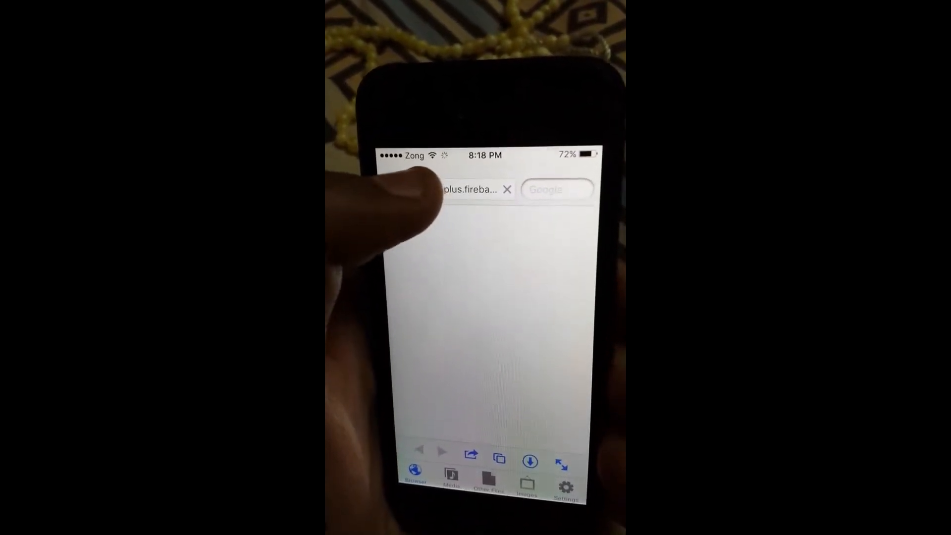
Dismiss the Remove Ads alert with Later and enter savefrom.net as the address.
click(467, 189)
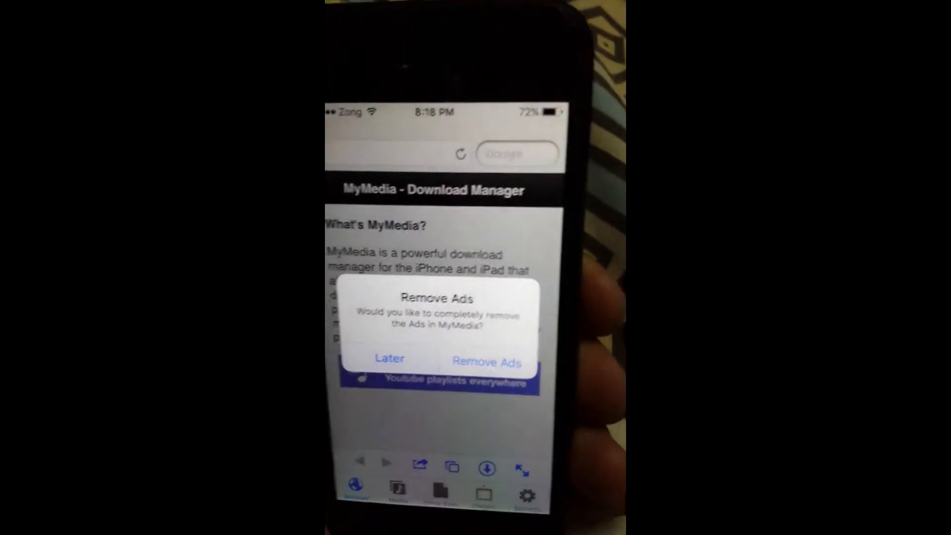
click(388, 359)
text(savefrom.net)
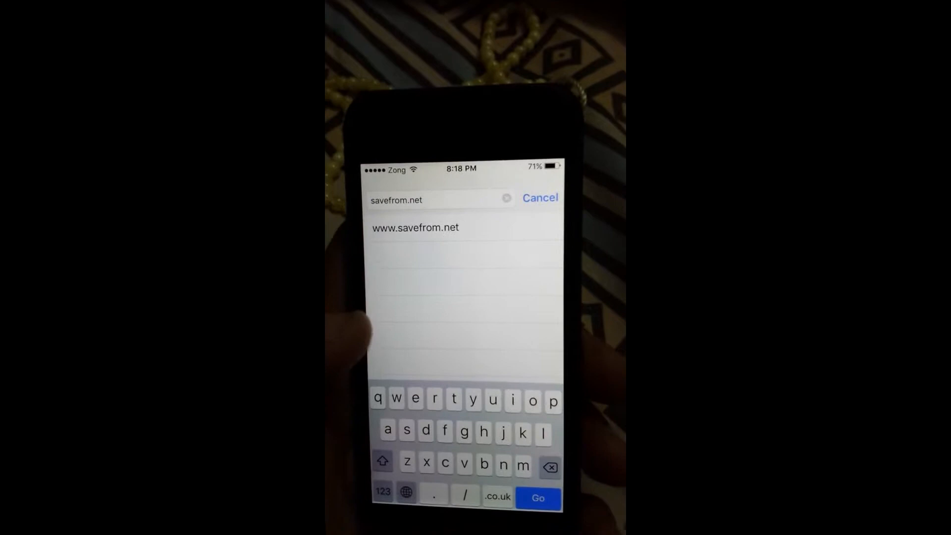
click(538, 498)
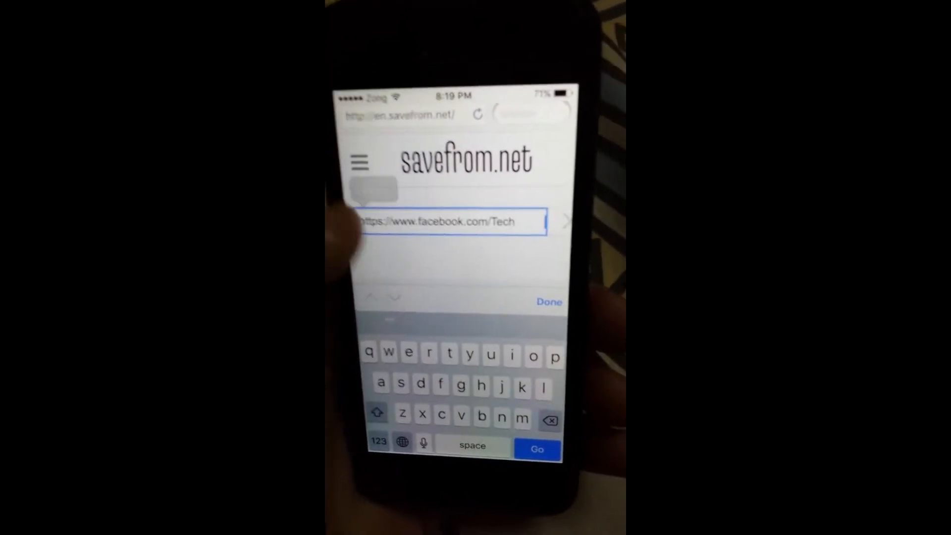
click(535, 449)
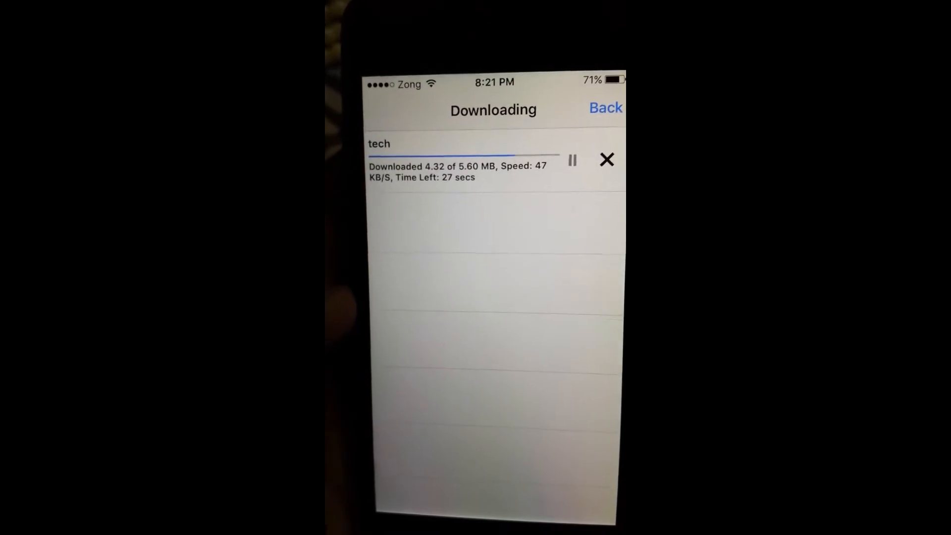
Return from the Downloading screen once tech.mp4 finishes downloading.
click(606, 159)
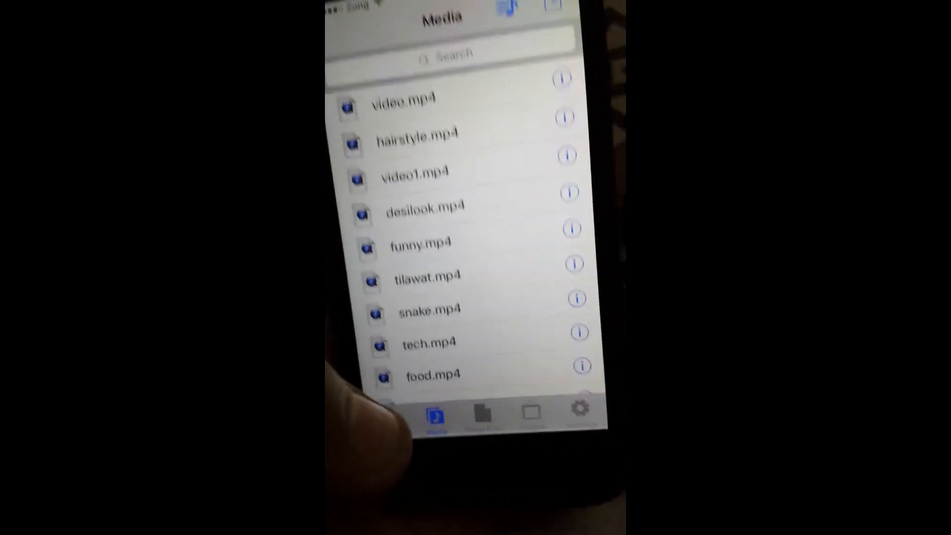
Scroll to the tech video in Media and save it to Camera Roll.
scroll(down, 3)
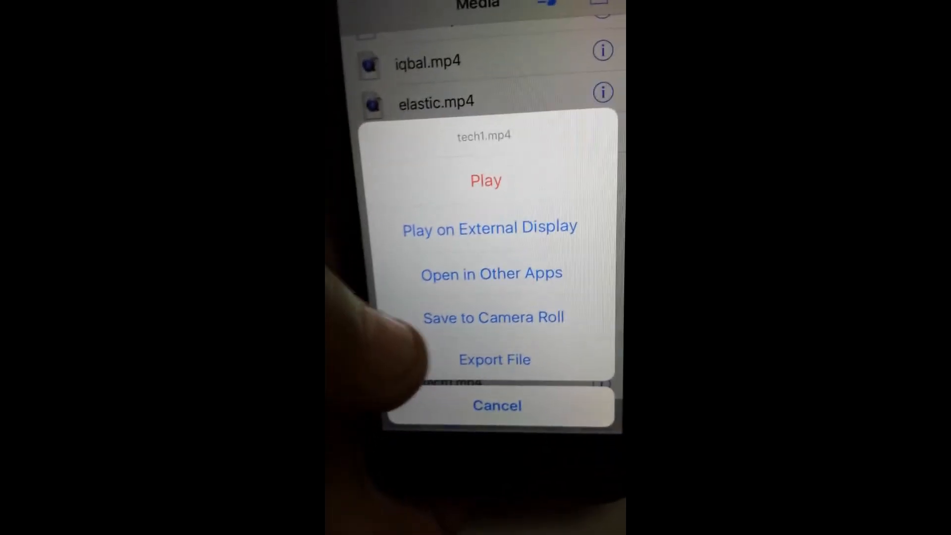
click(496, 405)
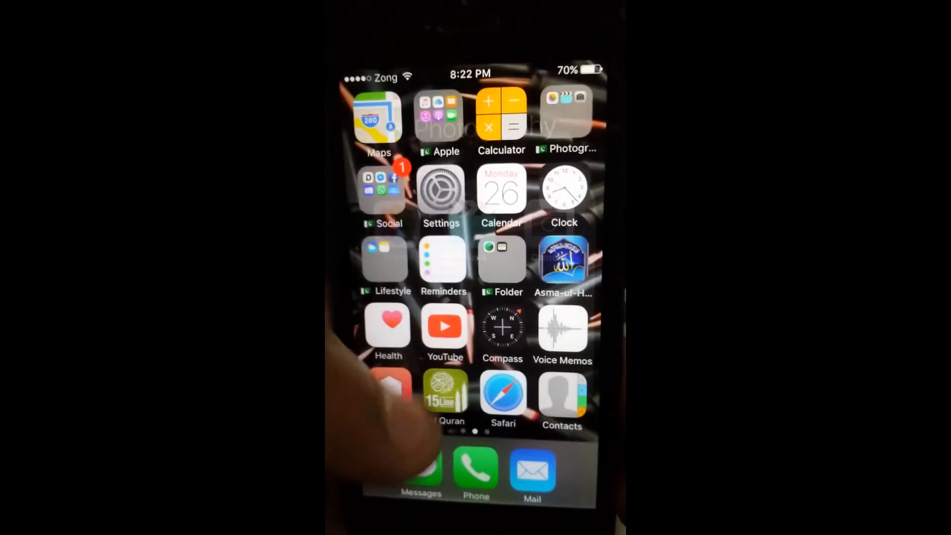
click(441, 191)
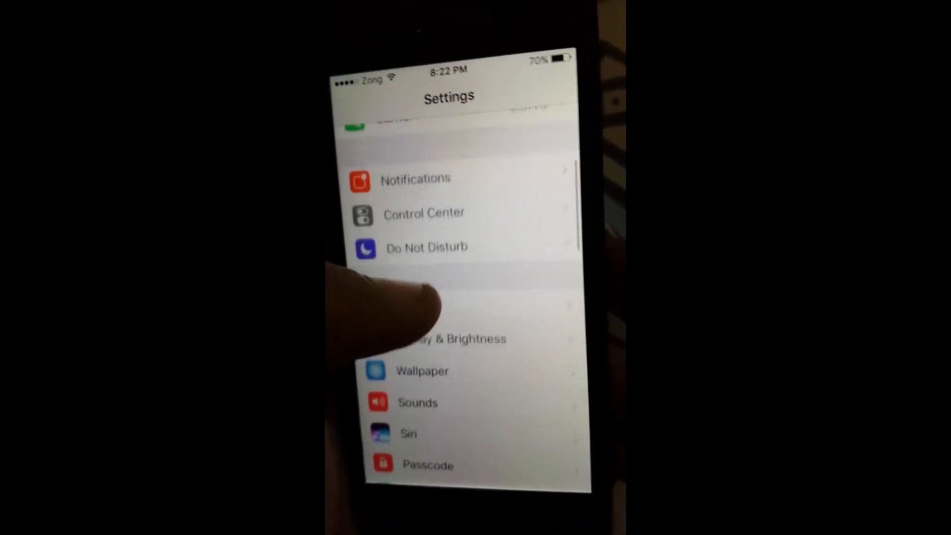
click(425, 303)
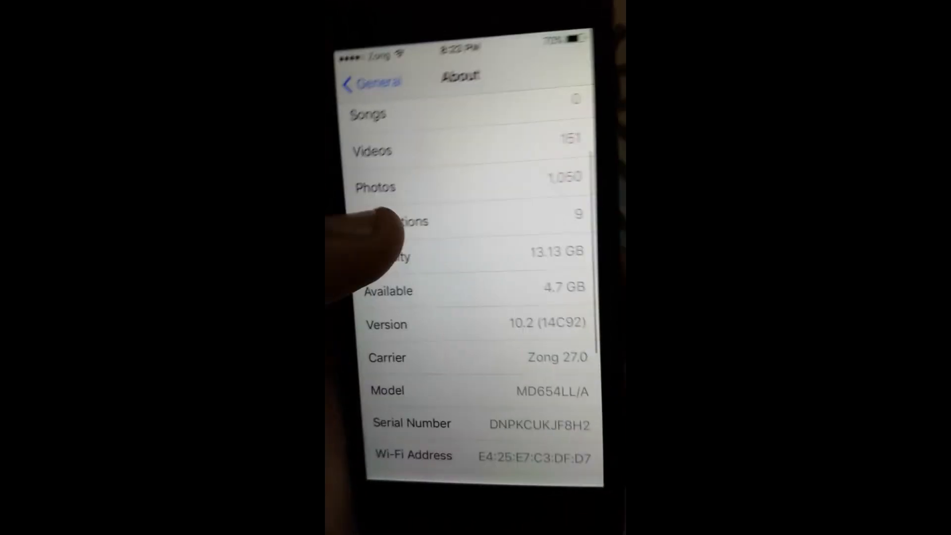
scroll(down, 3)
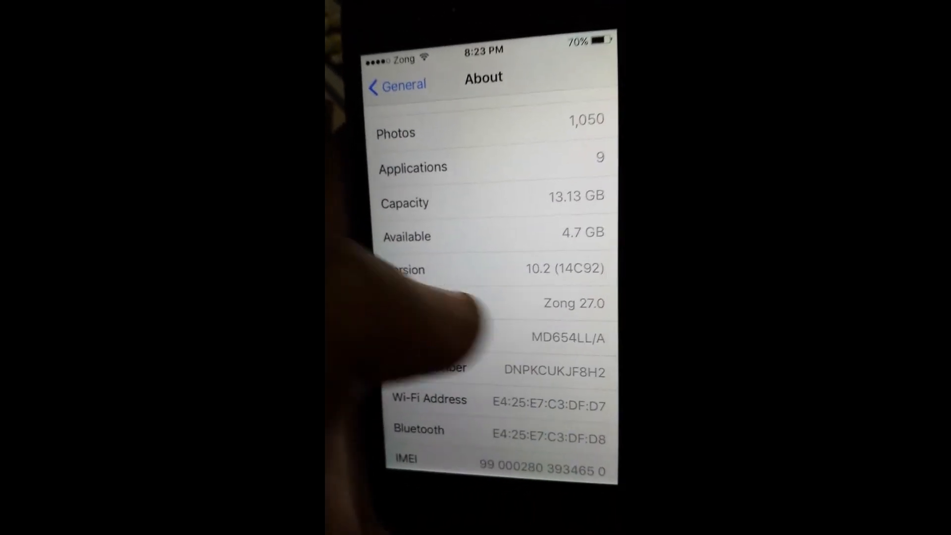
key(home)
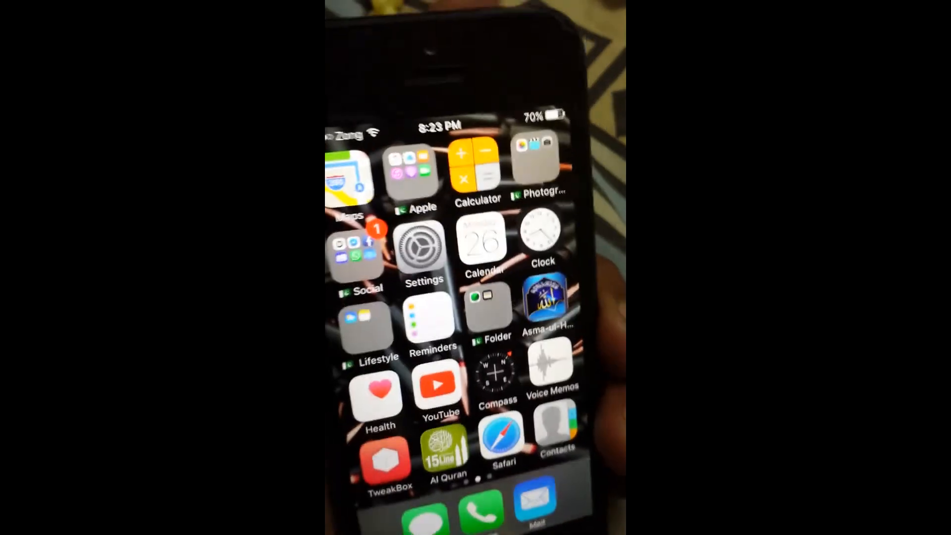